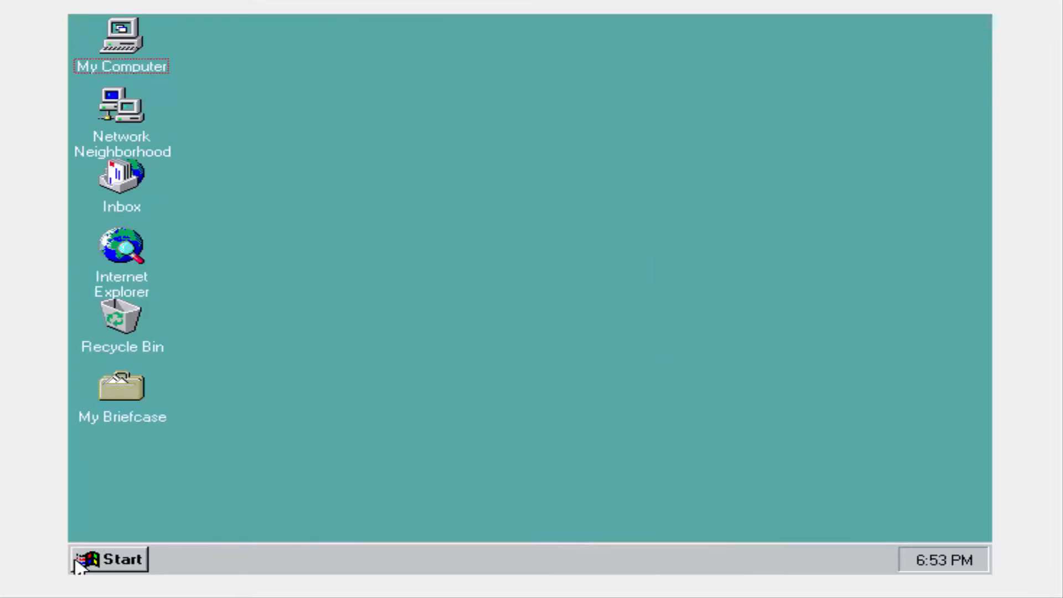
- Bring up My Computer's drives and system folders, leading to the Control Panel
double_click(122, 246)
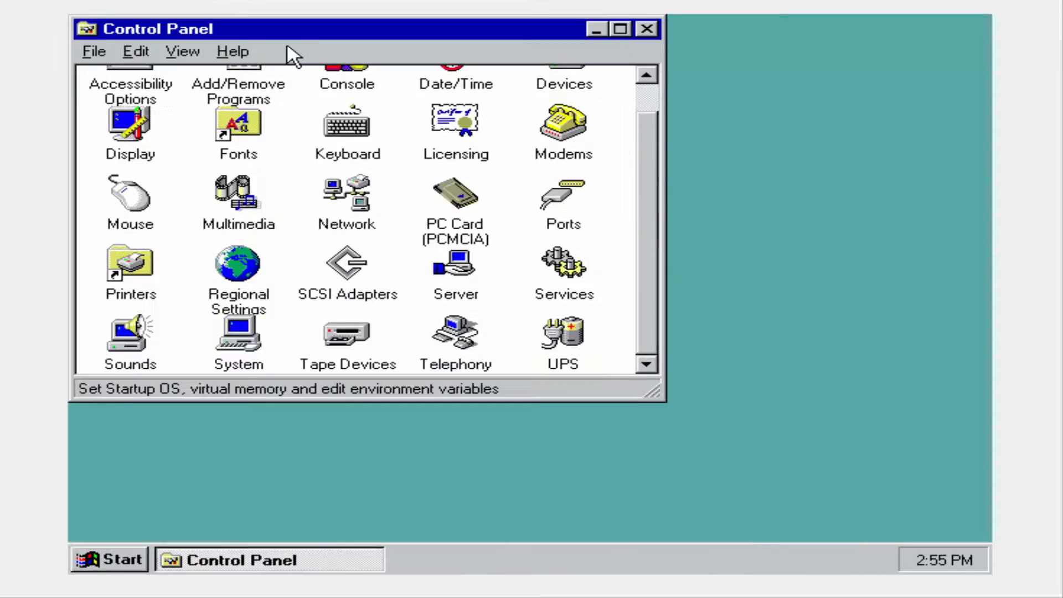
- Browse drive C into Winnt\system32, then close it to reach Program Files\Windows NT
double_click(129, 127)
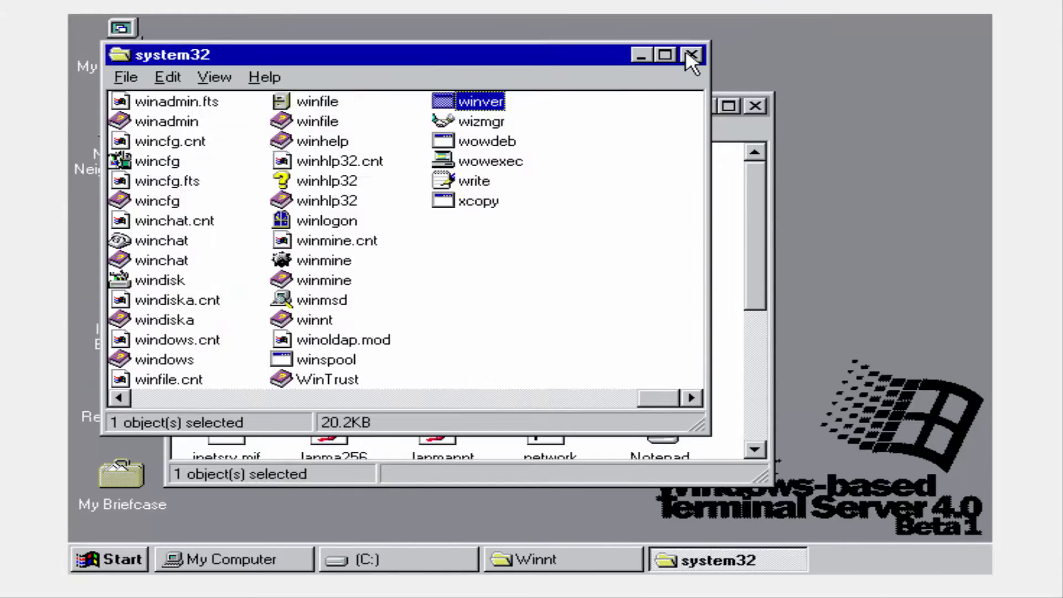
click(691, 54)
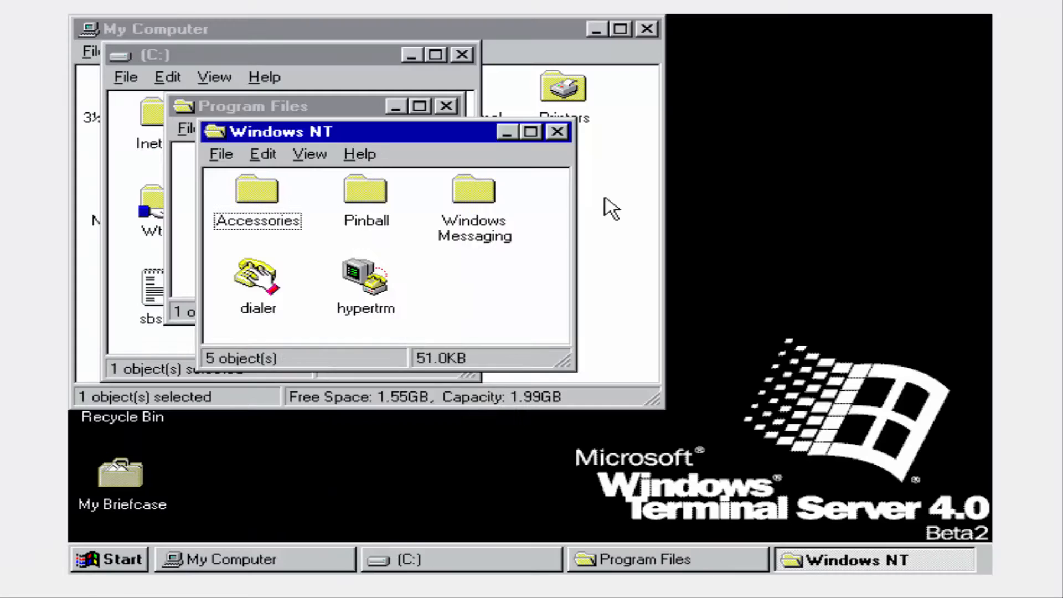